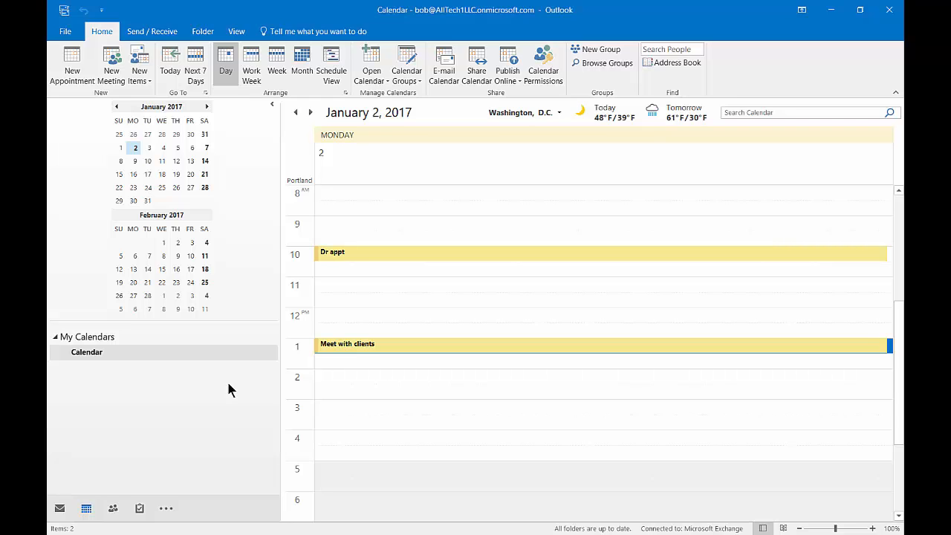
mouse_move(227, 392)
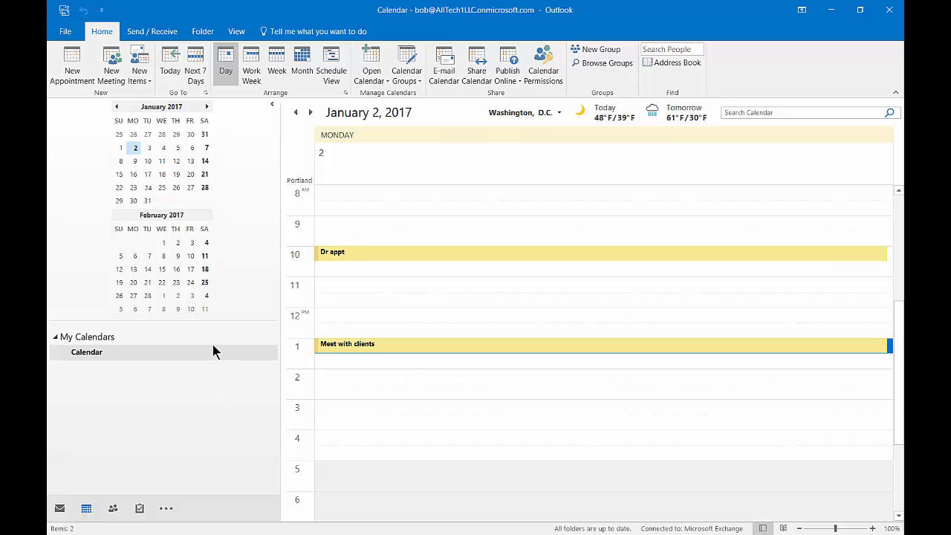
mouse_move(308, 237)
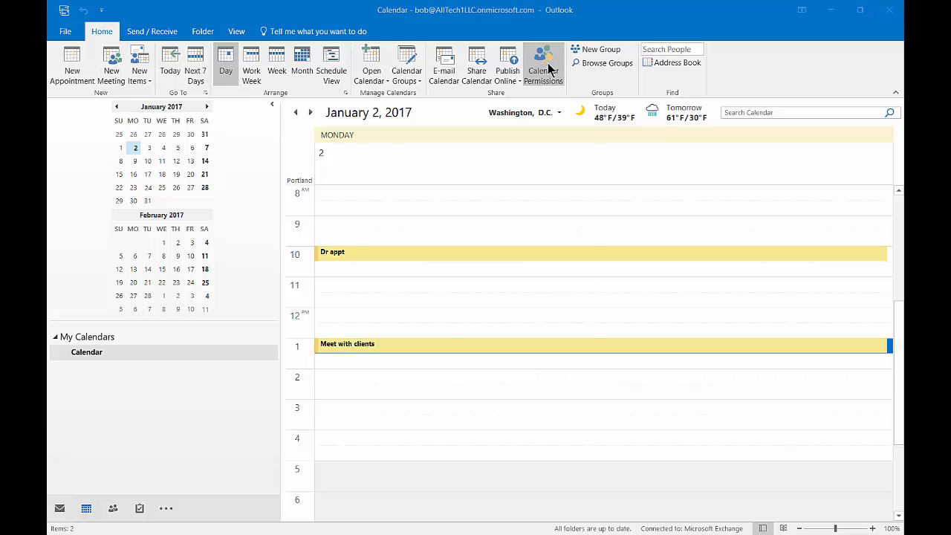
Open Calendar Permissions and select the owner Bob's entry to view his Owner rights.
click(543, 63)
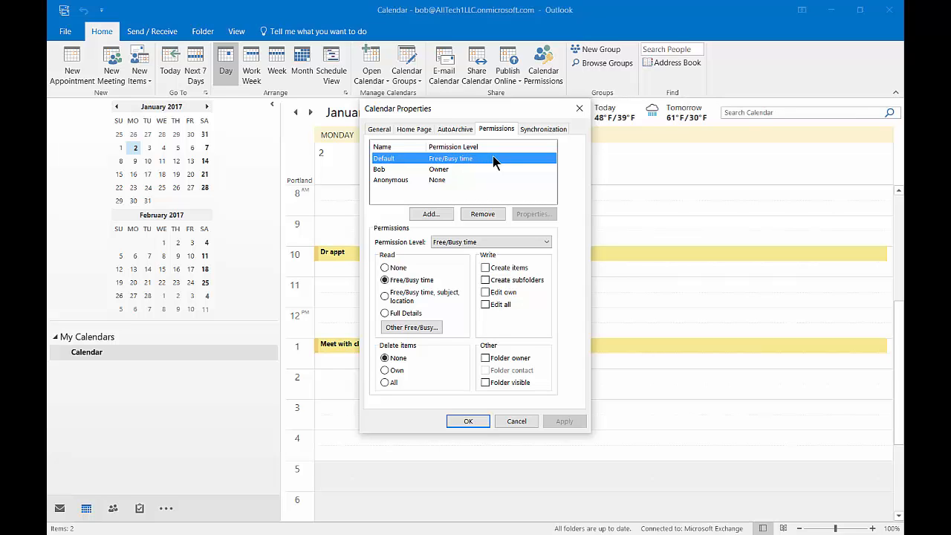
mouse_move(497, 165)
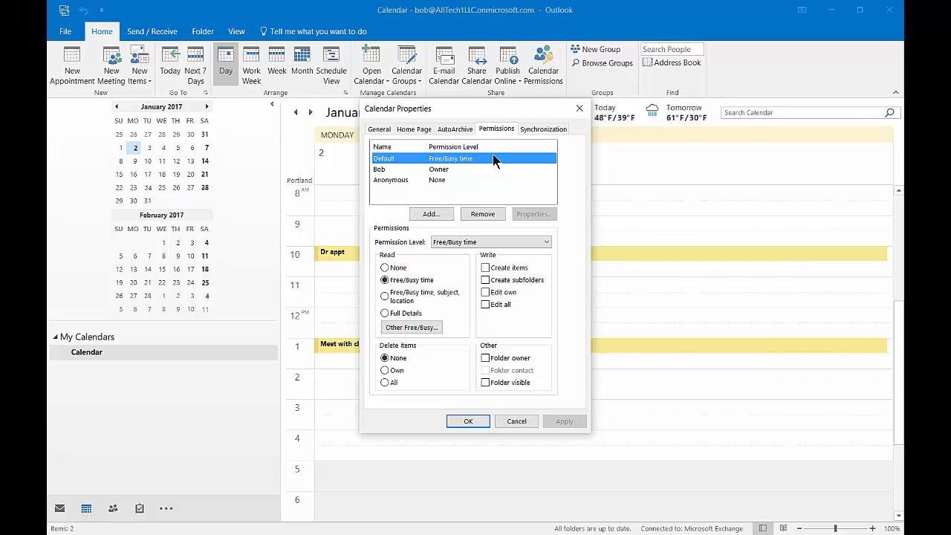
click(390, 180)
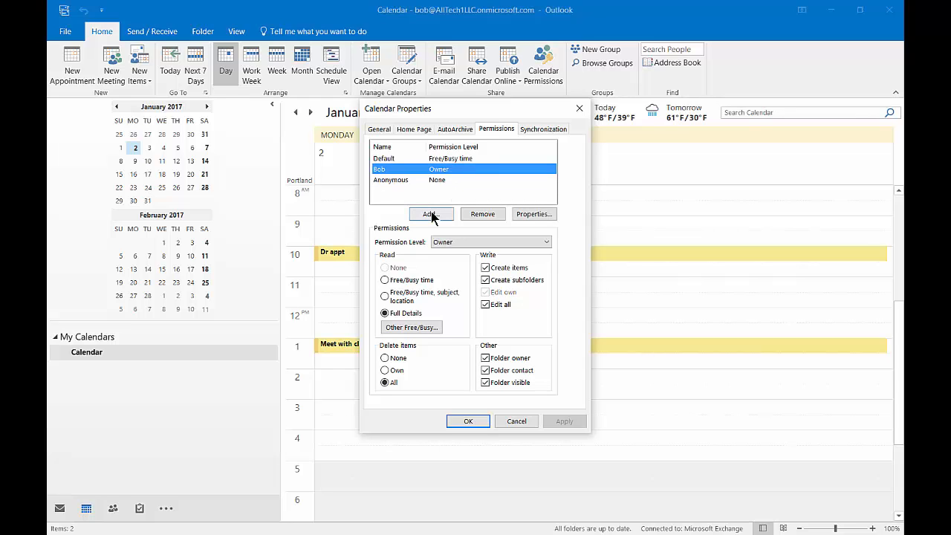
Add John Smith and Mary Brown as users with Free/Busy time access.
click(431, 214)
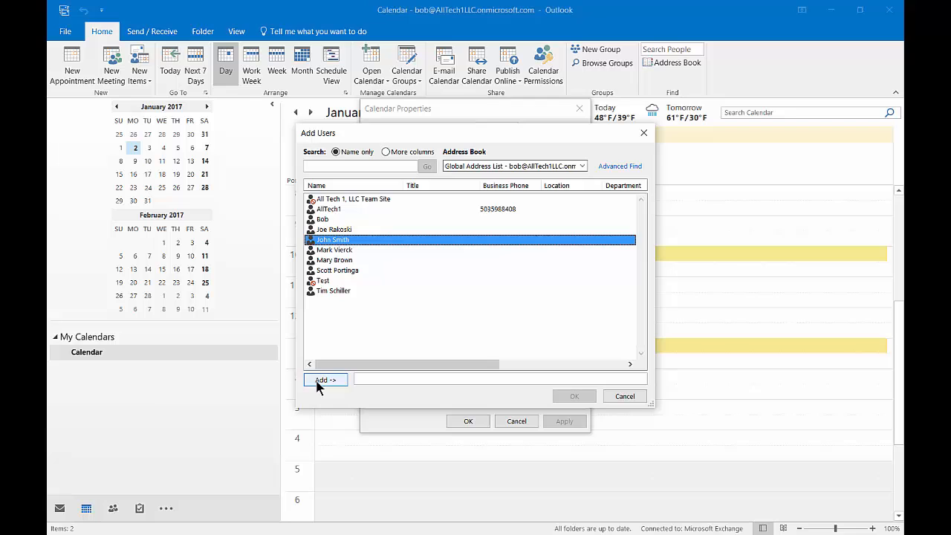
click(326, 379)
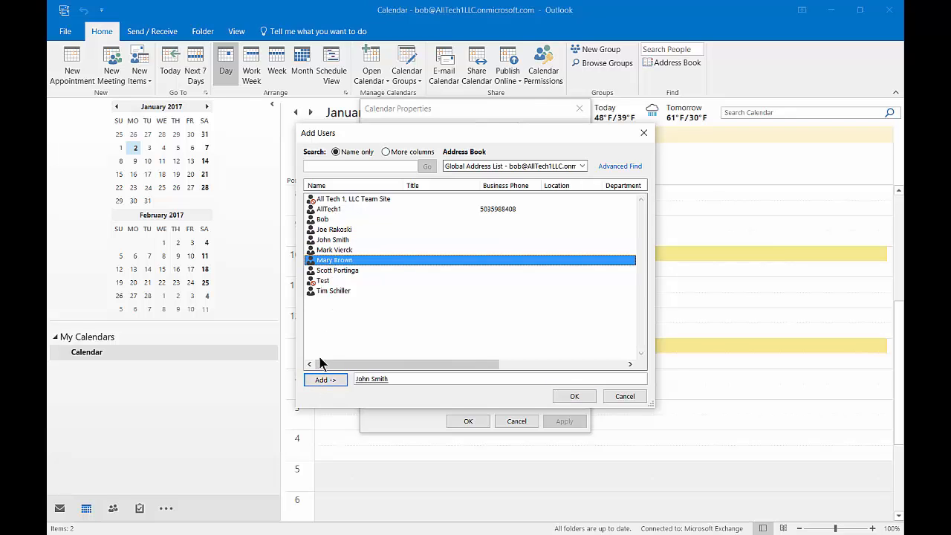
click(574, 396)
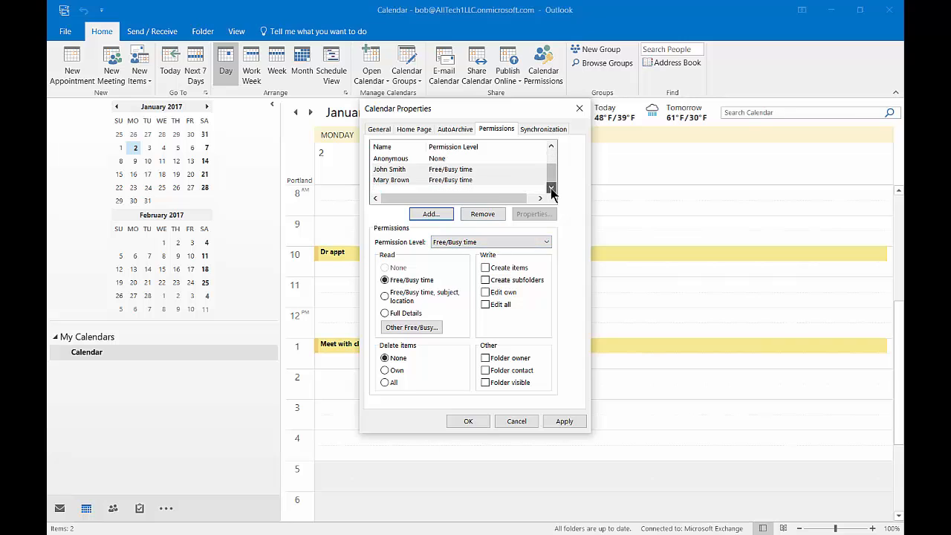
Select John Smith's entry and set his permission level to Reviewer.
click(389, 169)
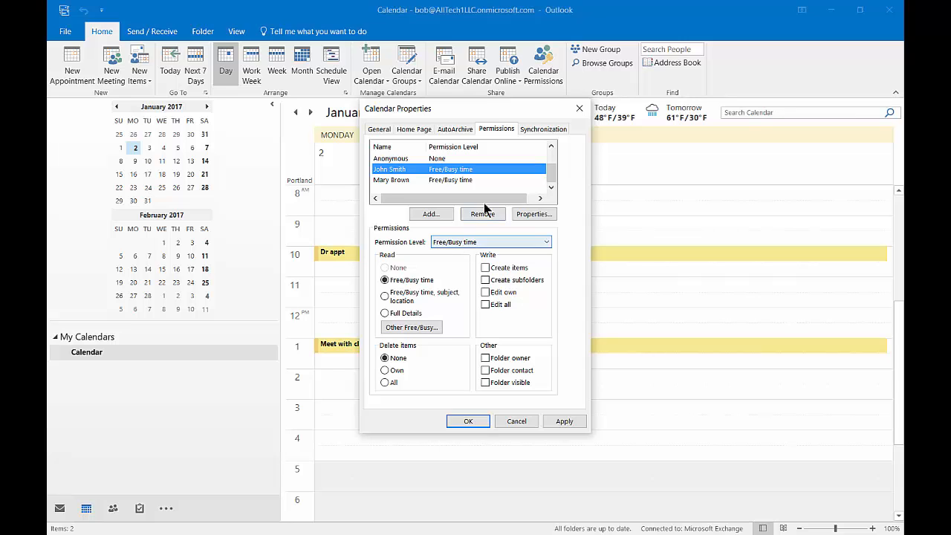
click(551, 147)
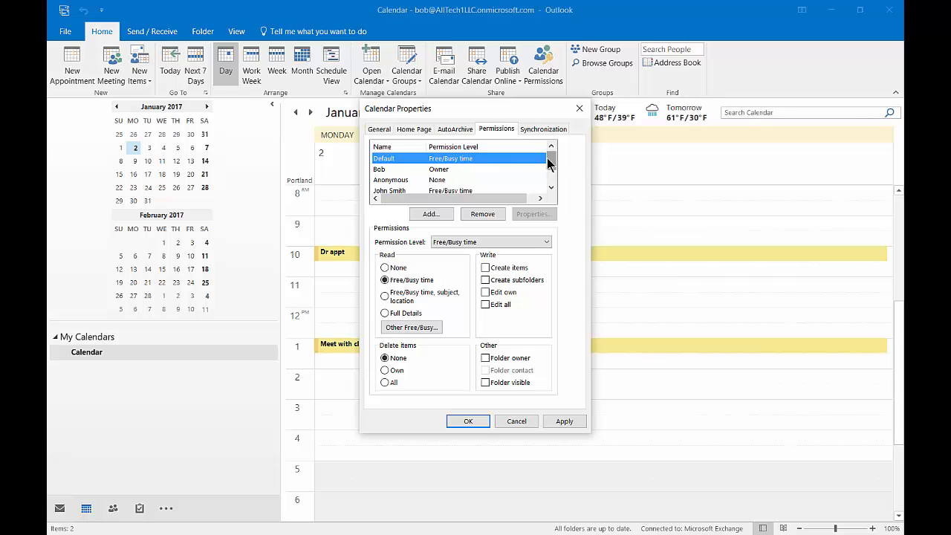
click(551, 191)
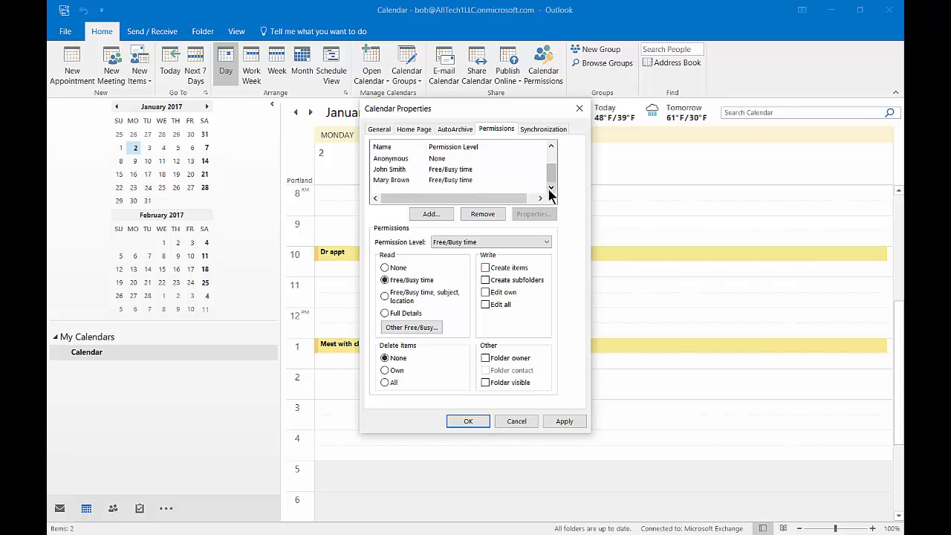
click(389, 169)
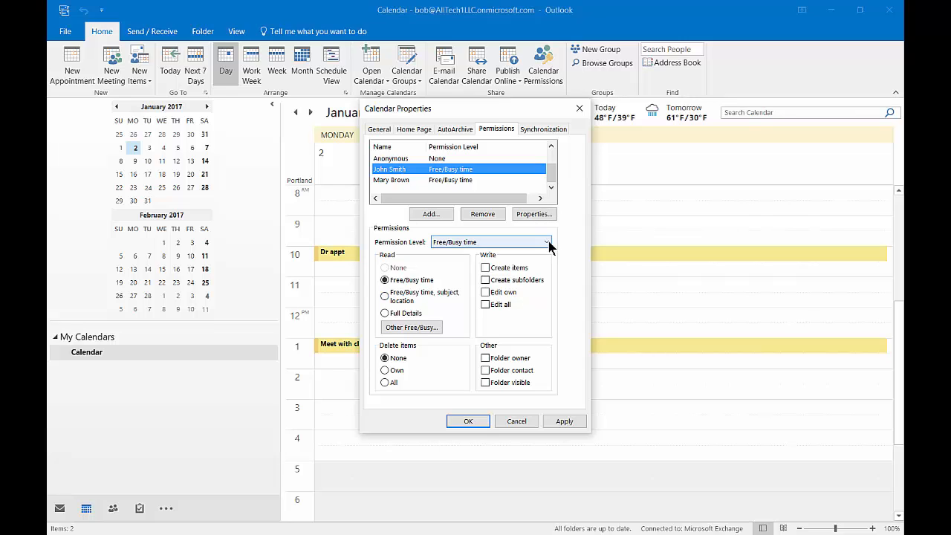
mouse_move(547, 245)
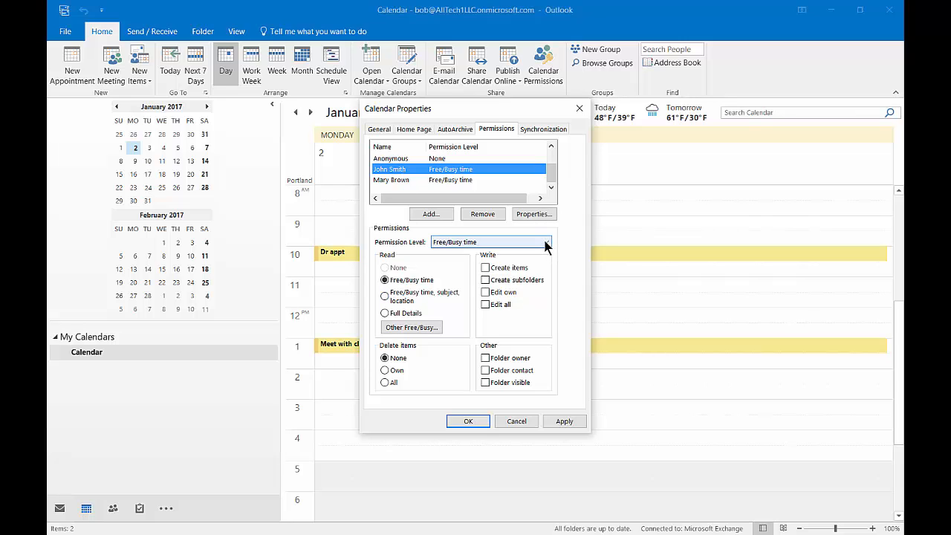
click(546, 241)
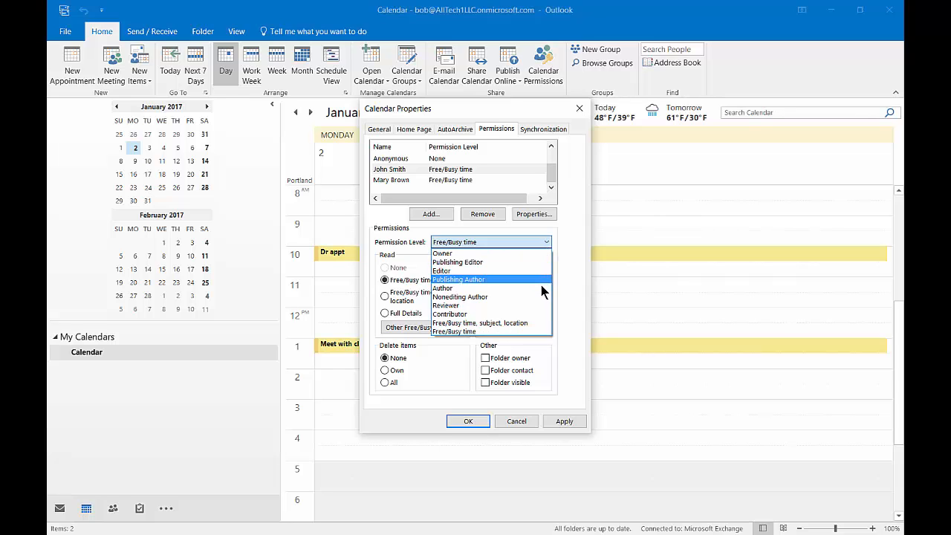
click(446, 306)
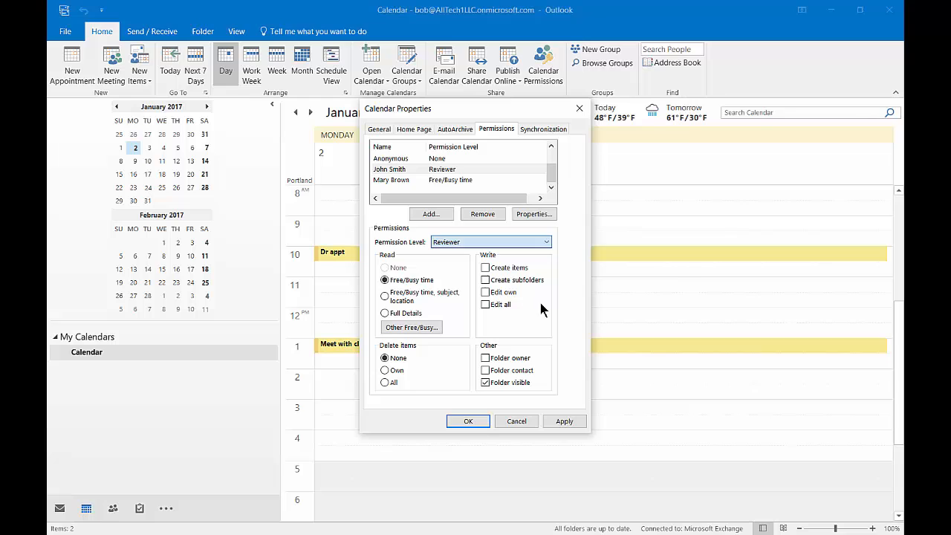
click(385, 313)
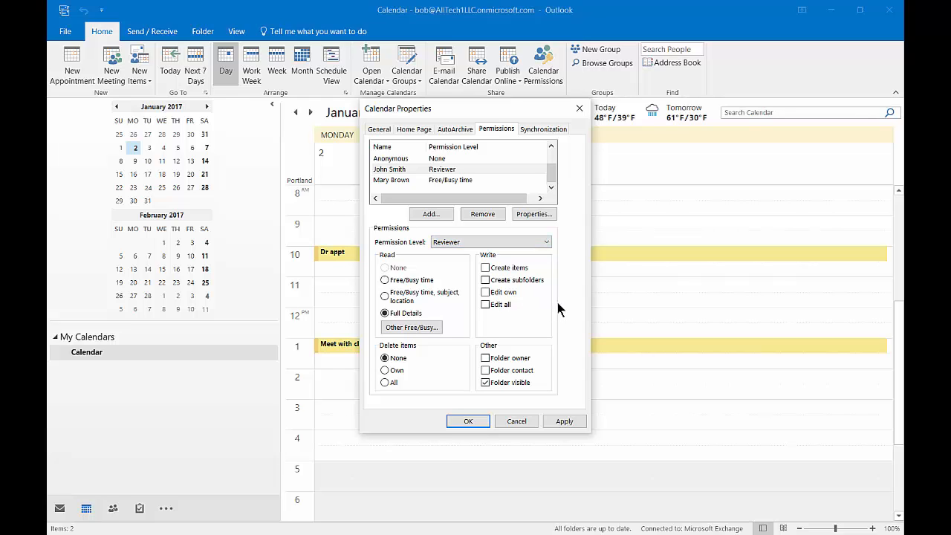
mouse_move(556, 305)
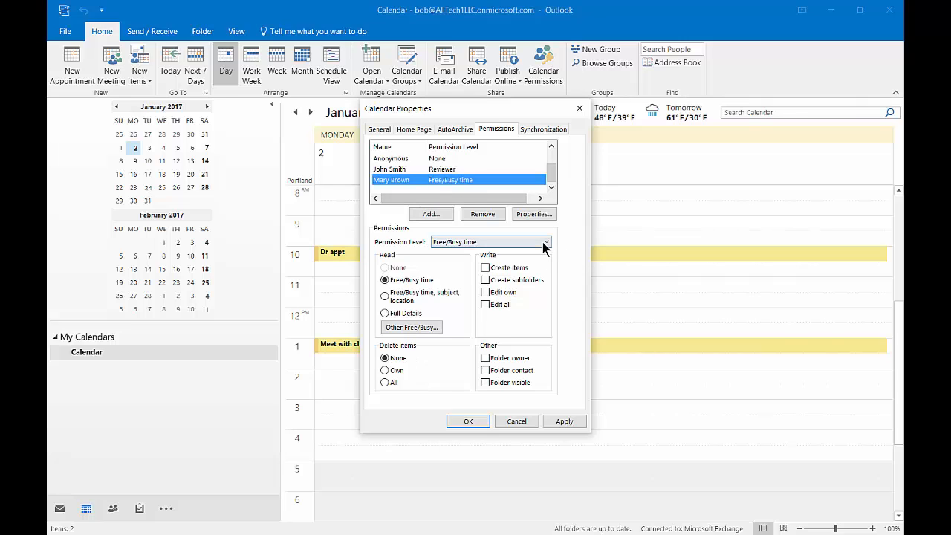
click(546, 242)
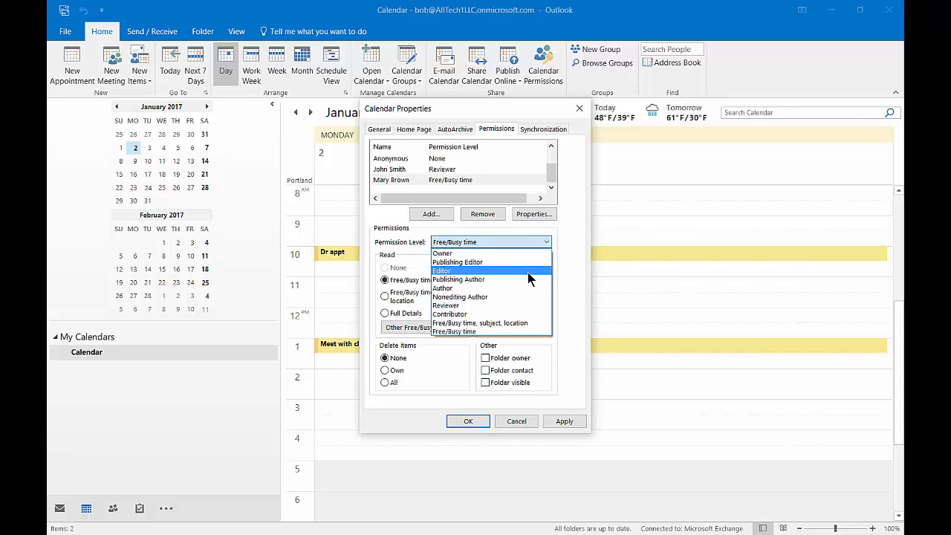
click(443, 270)
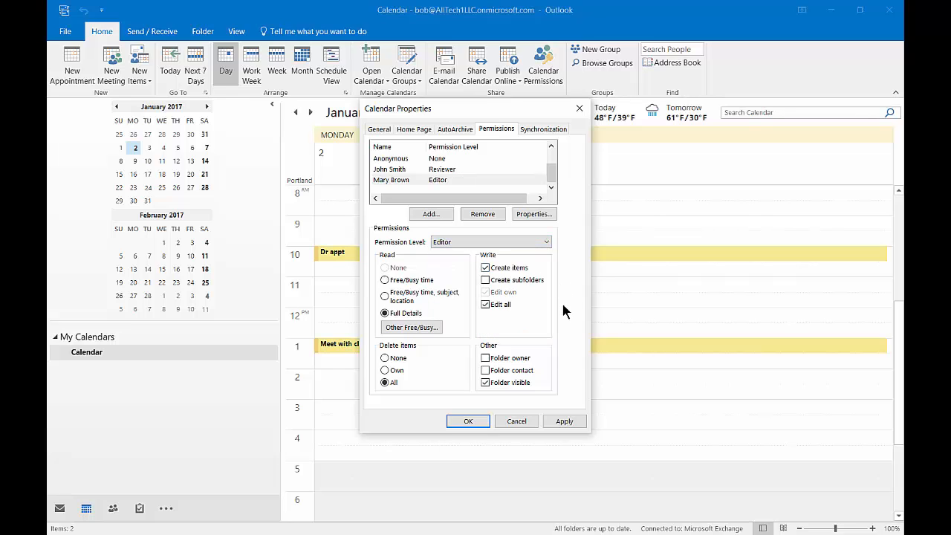
mouse_move(453, 314)
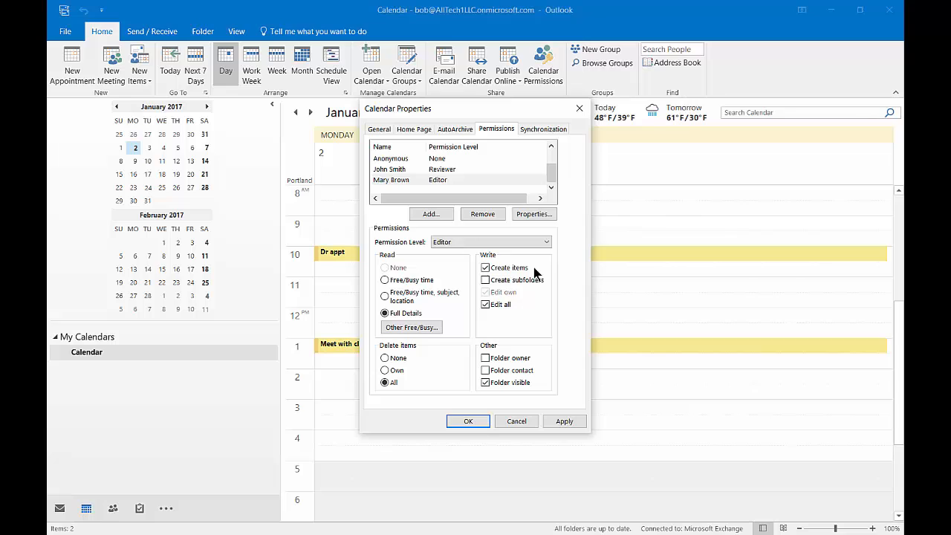
mouse_move(531, 315)
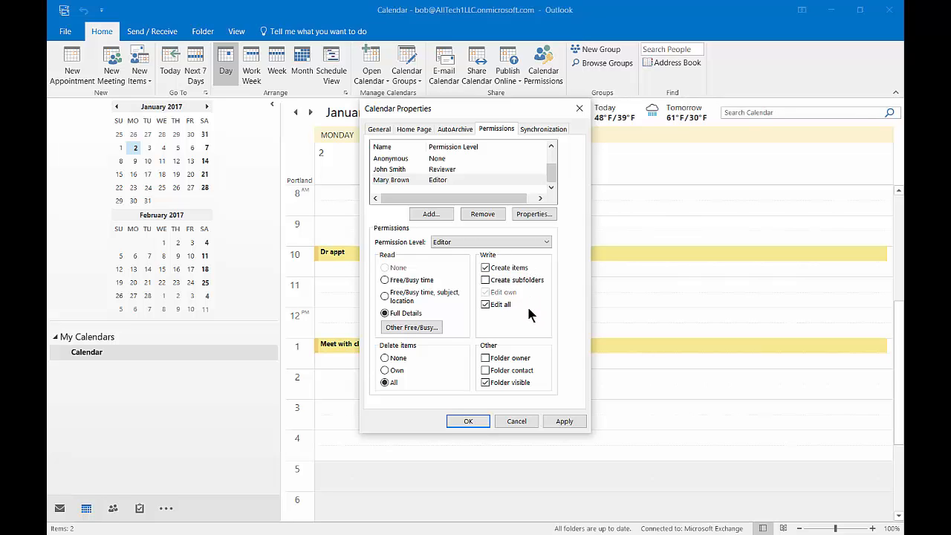
mouse_move(536, 292)
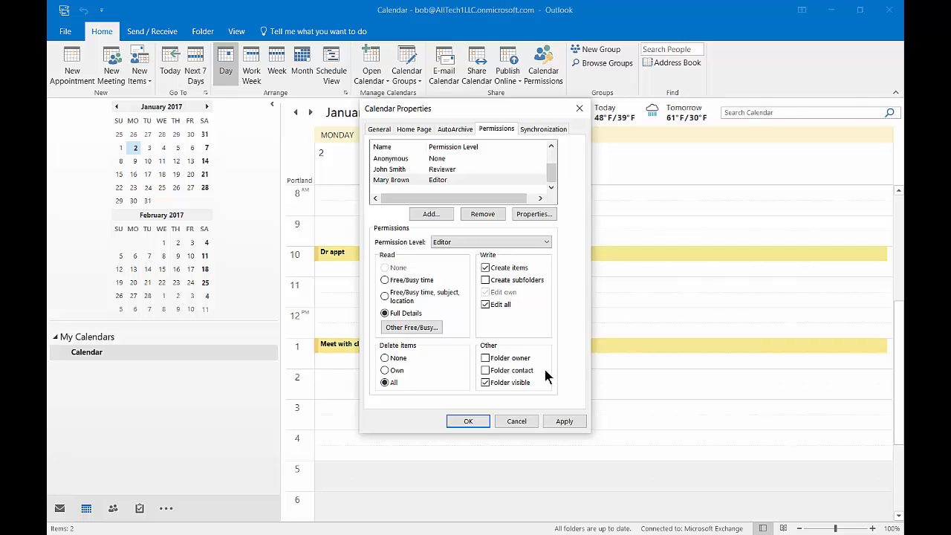
click(490, 242)
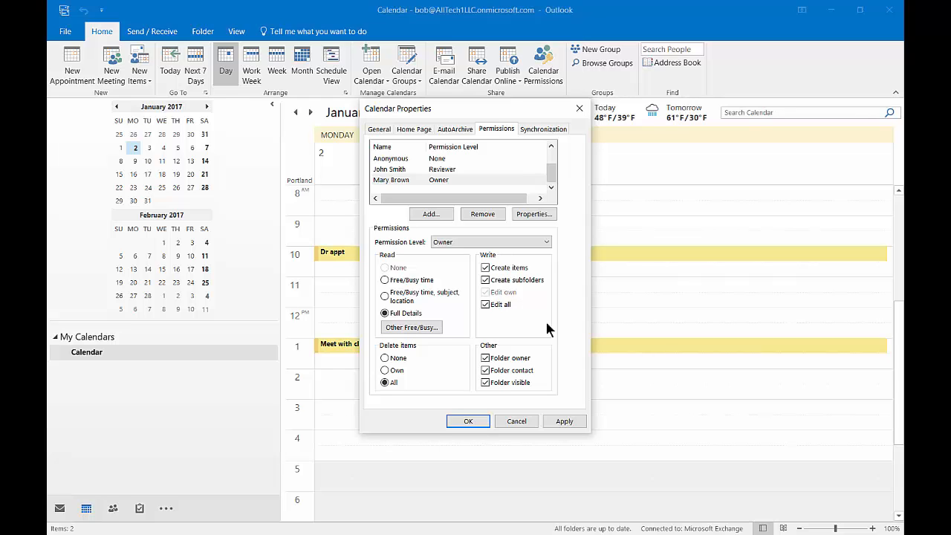
click(564, 422)
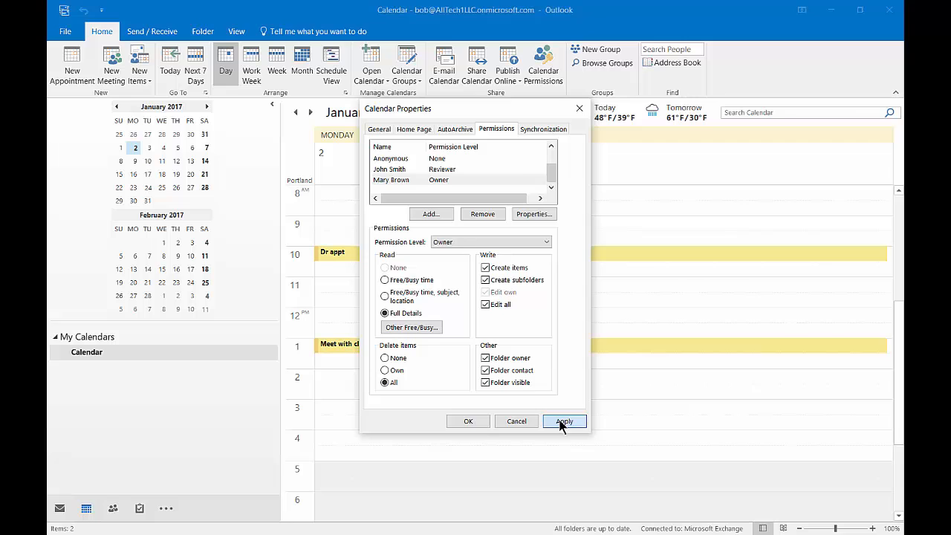
Apply the permission changes, review the list down to Anonymous, and confirm with OK.
click(564, 422)
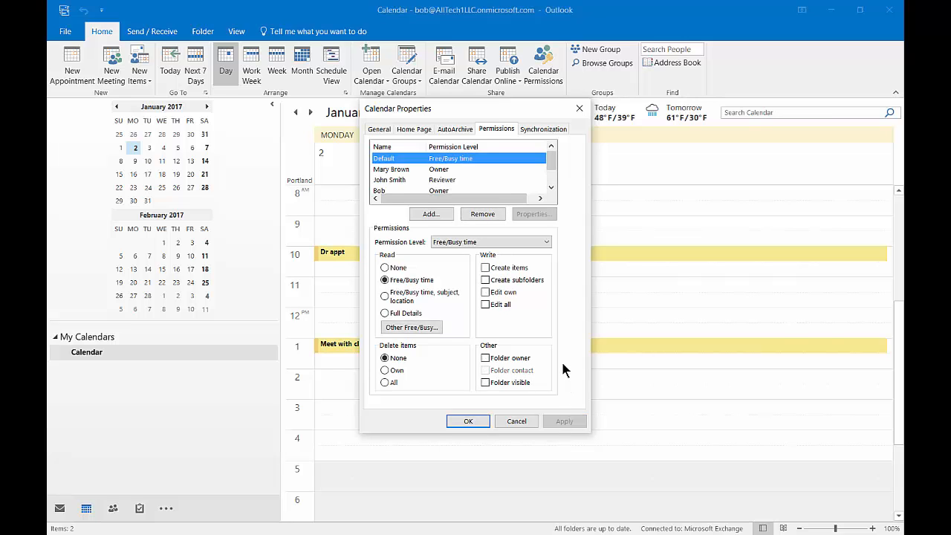
click(551, 188)
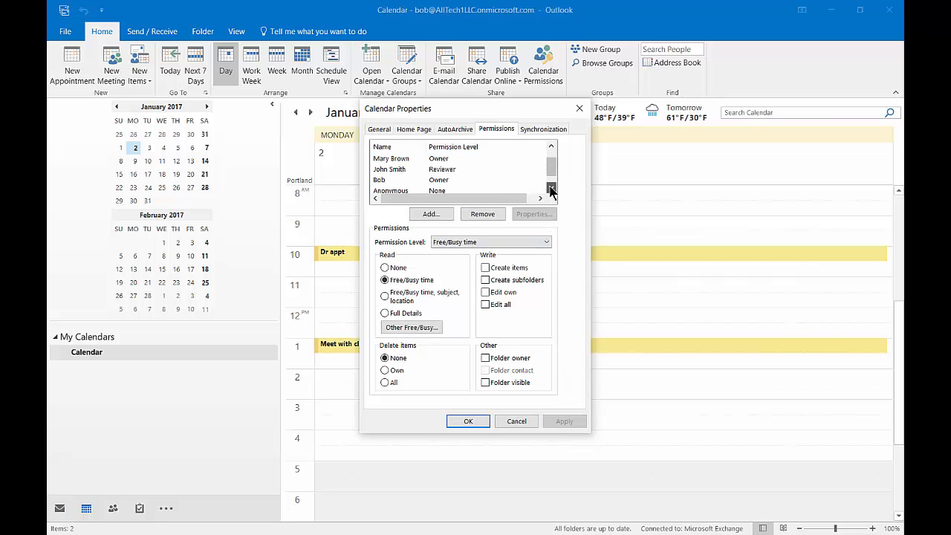
click(551, 189)
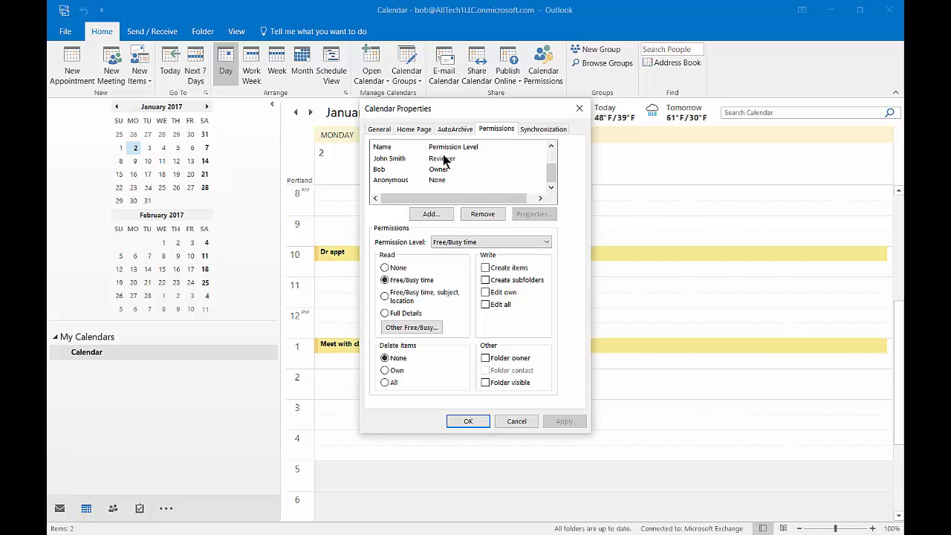
click(391, 180)
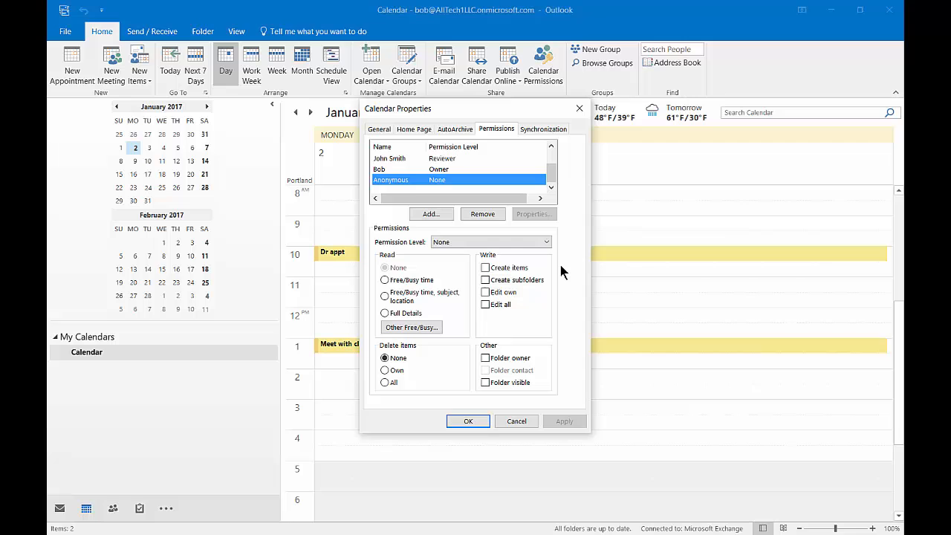
mouse_move(512, 403)
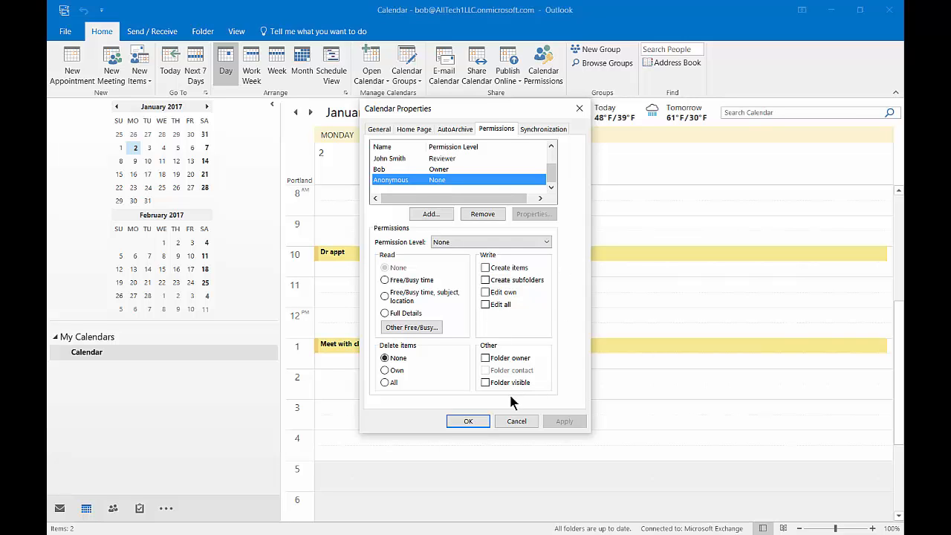
mouse_move(484, 425)
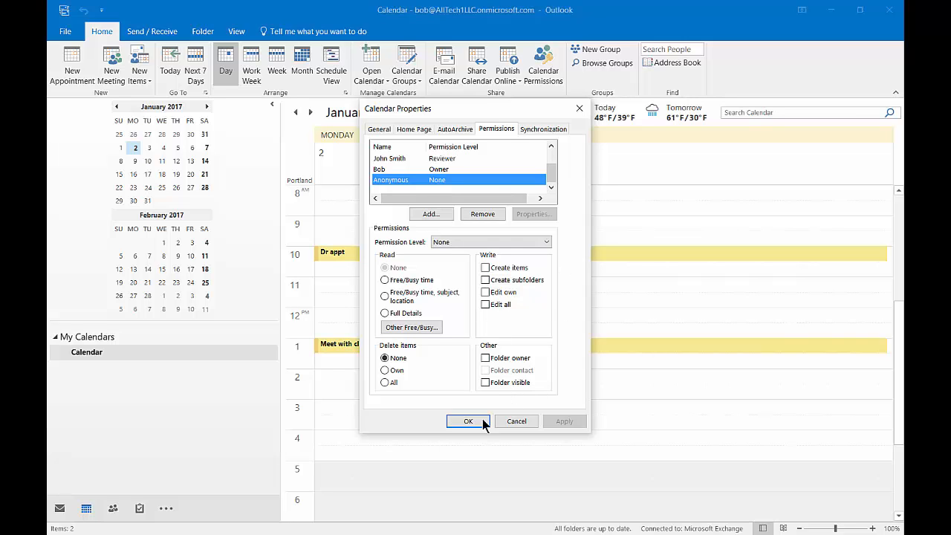
click(468, 422)
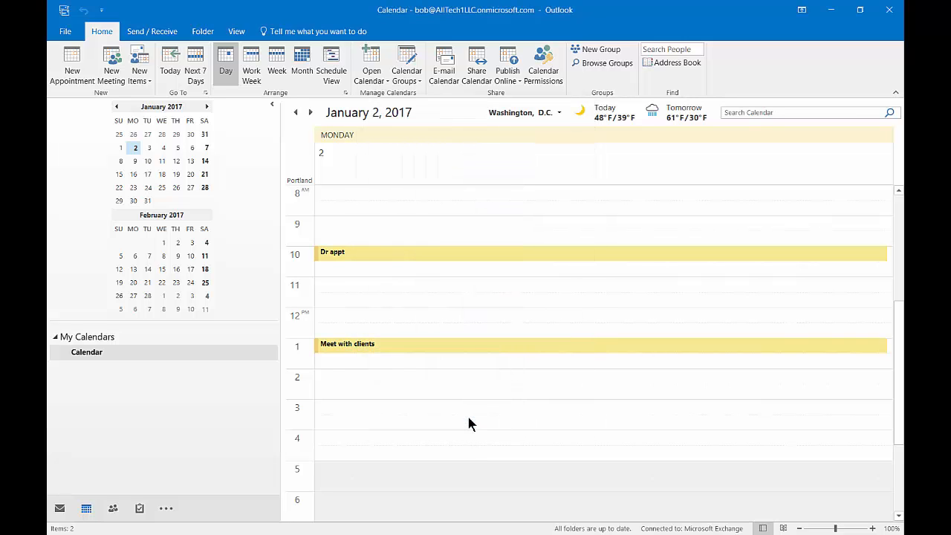